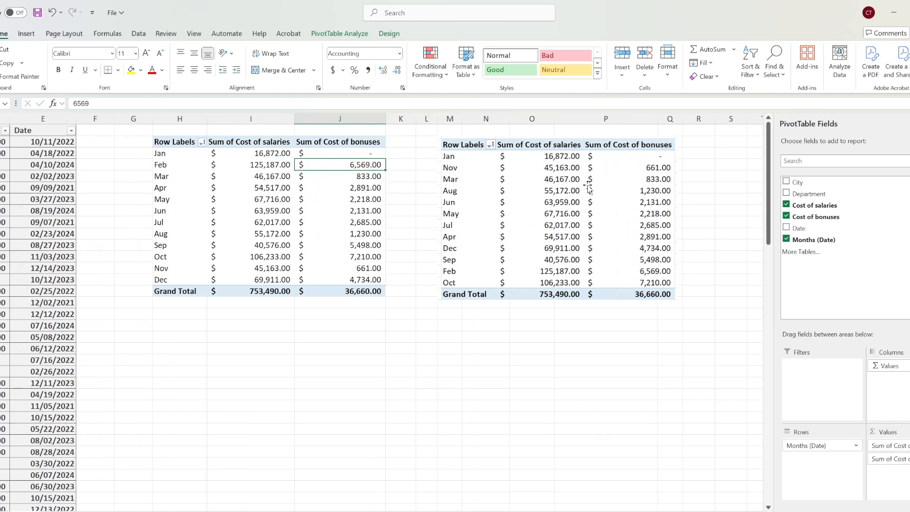
pyautogui.moveTo(642, 155)
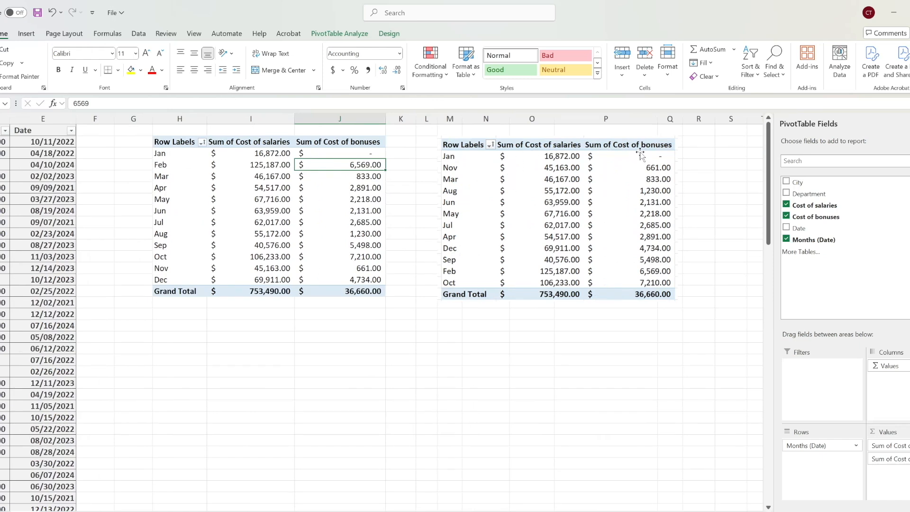
pyautogui.moveTo(659, 157)
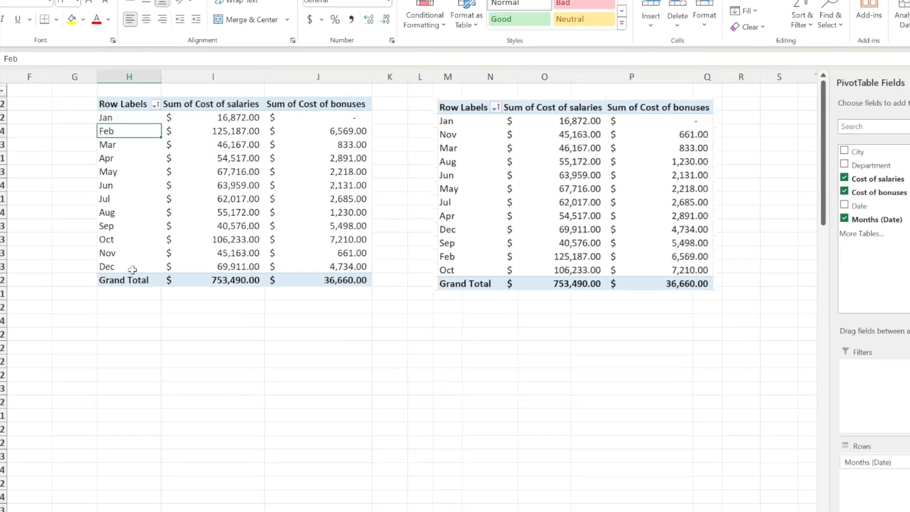
# Step: Sort the left pivot table's Sum of Cost of bonuses values smallest to largest to match the right table
pyautogui.click(317, 334)
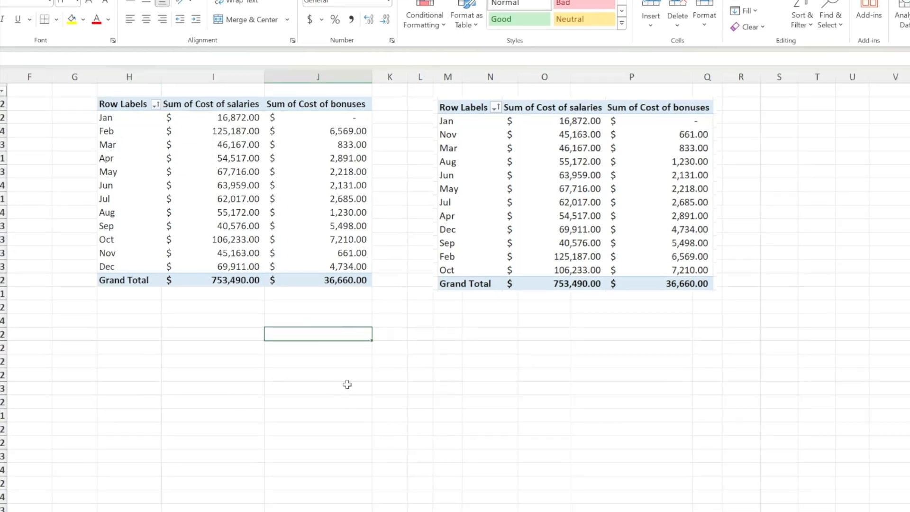
pyautogui.moveTo(543, 128)
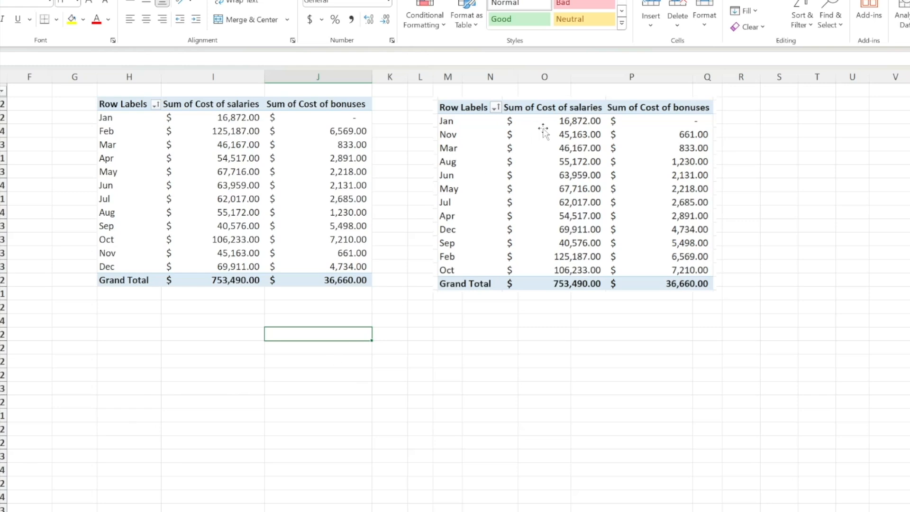
pyautogui.moveTo(382, 124)
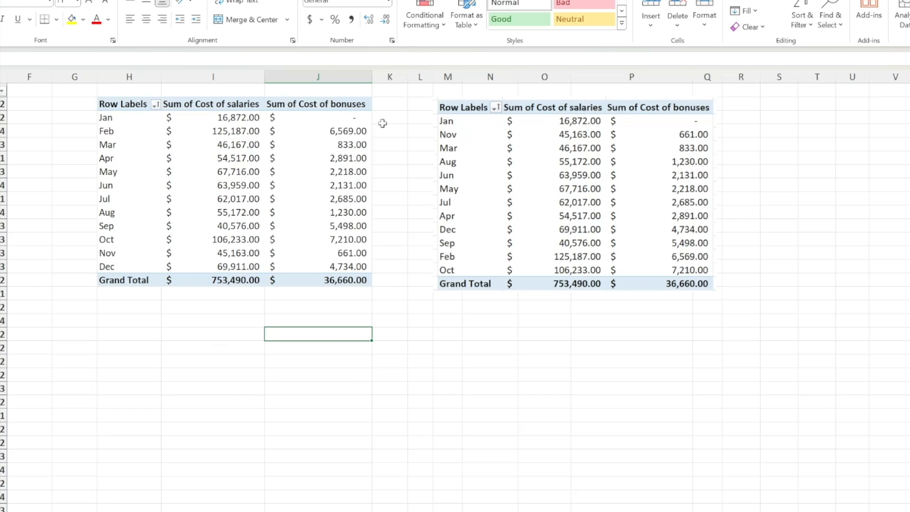
pyautogui.moveTo(274, 191)
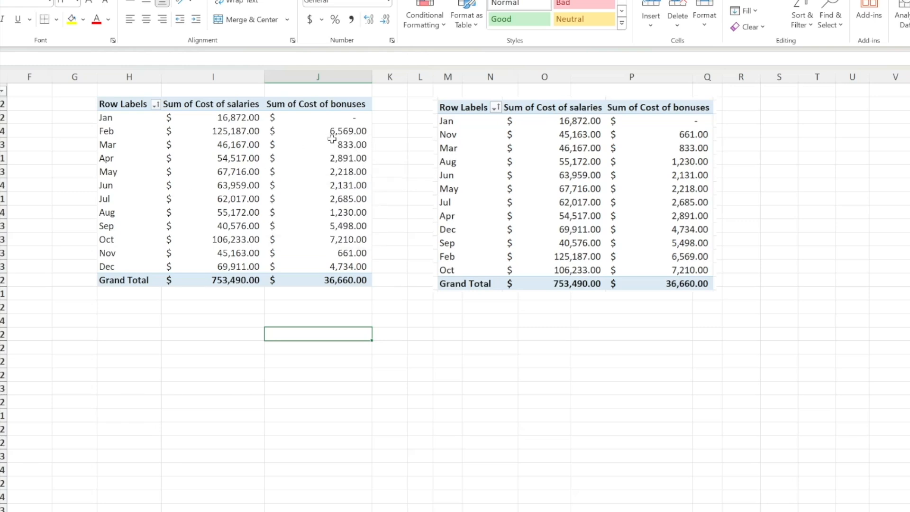
pyautogui.rightClick(331, 131)
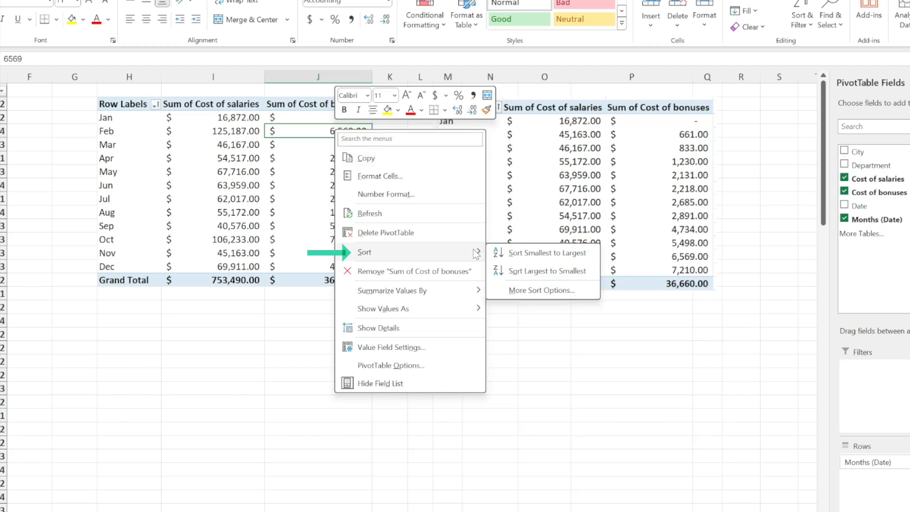
pyautogui.moveTo(544, 253)
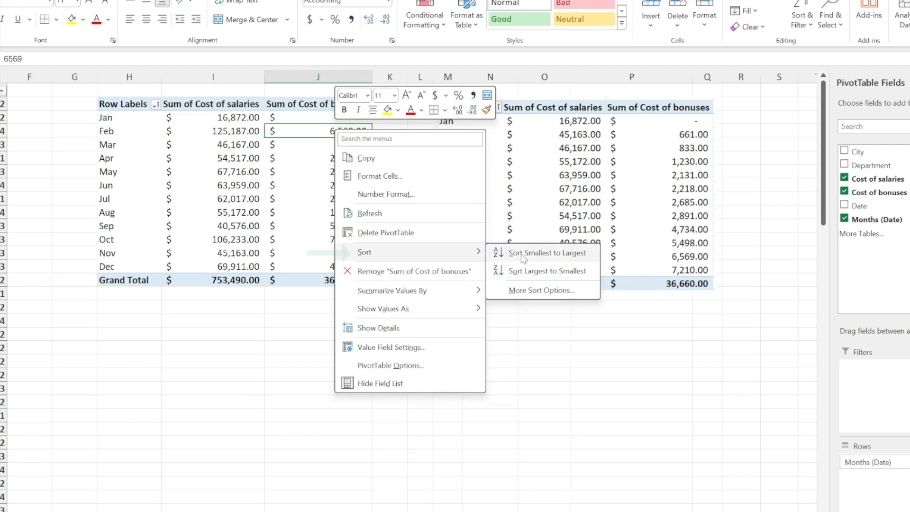
pyautogui.click(548, 253)
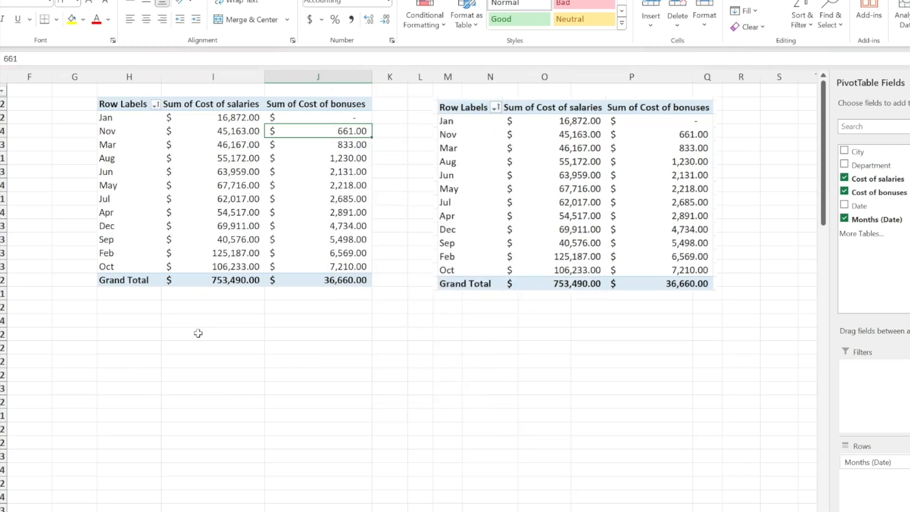
pyautogui.click(213, 374)
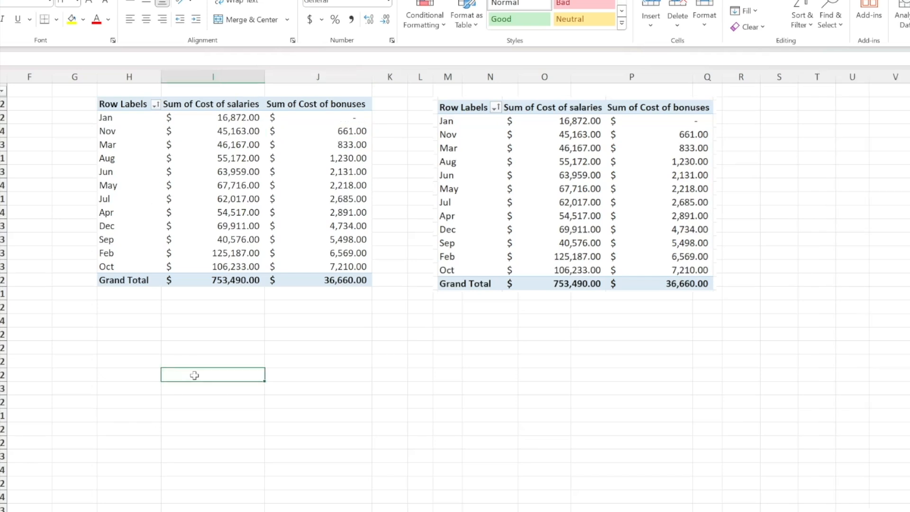
pyautogui.moveTo(334, 106)
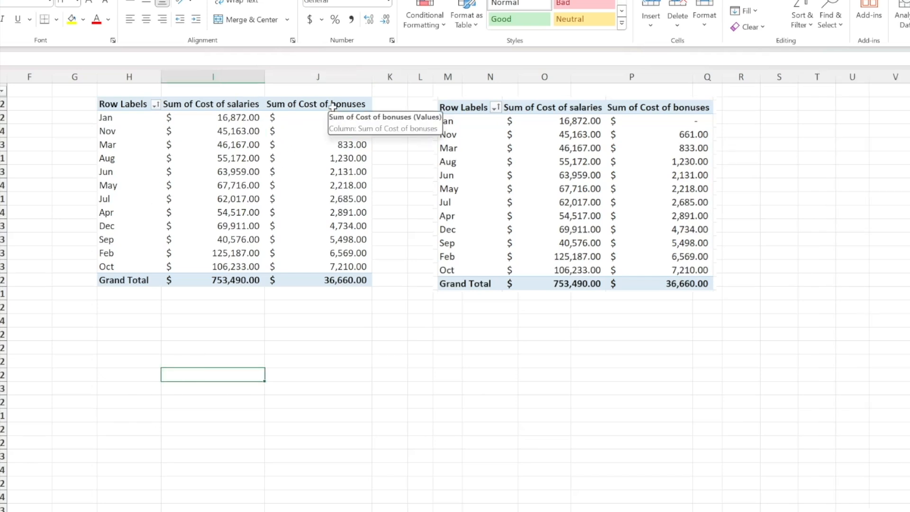
pyautogui.moveTo(301, 91)
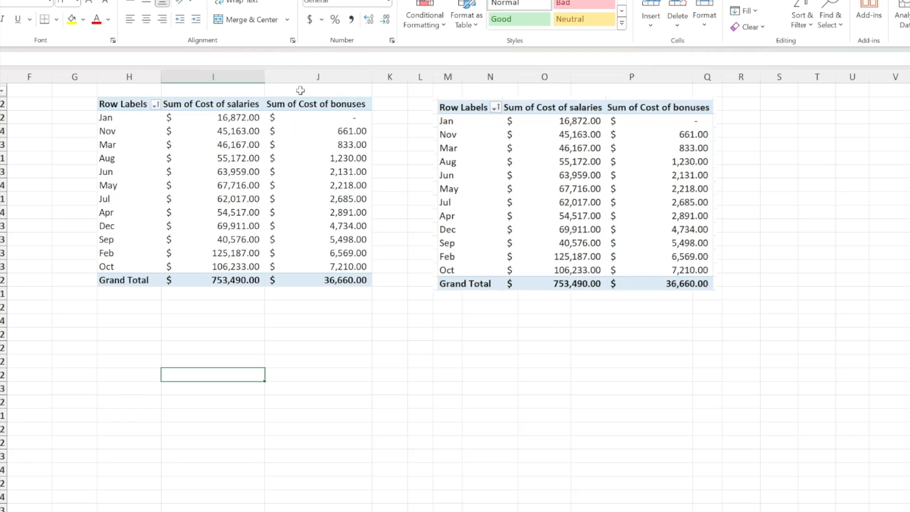
pyautogui.moveTo(346, 219)
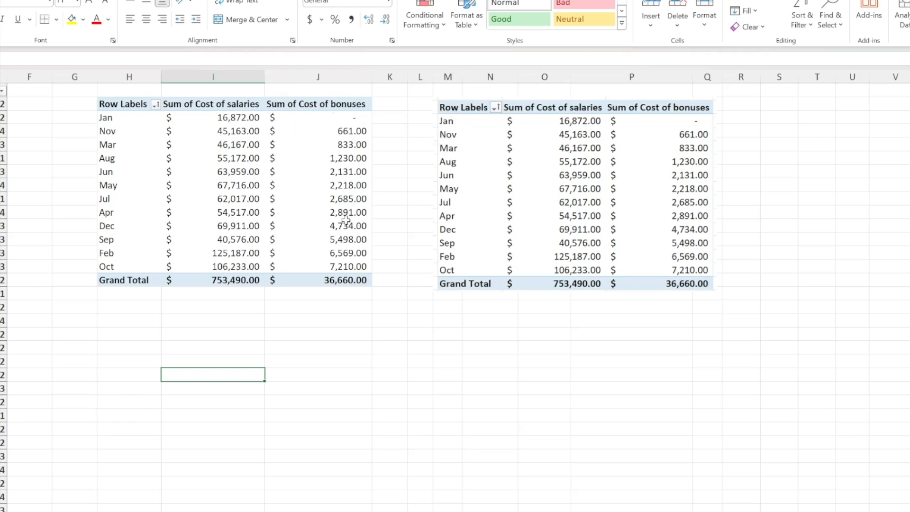
pyautogui.moveTo(336, 327)
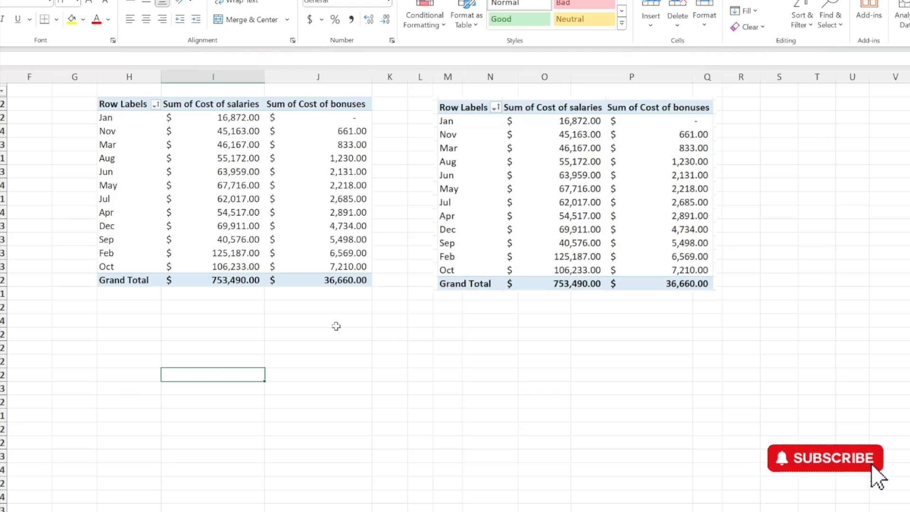
pyautogui.click(825, 458)
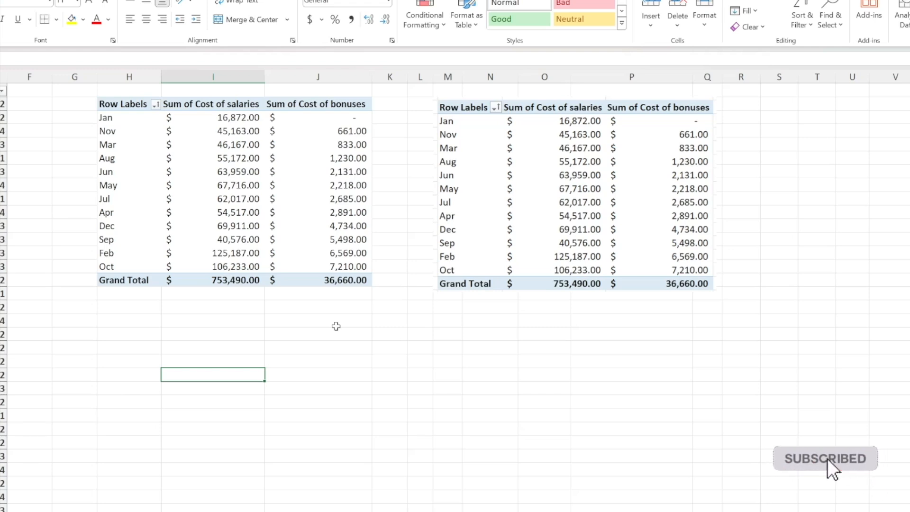